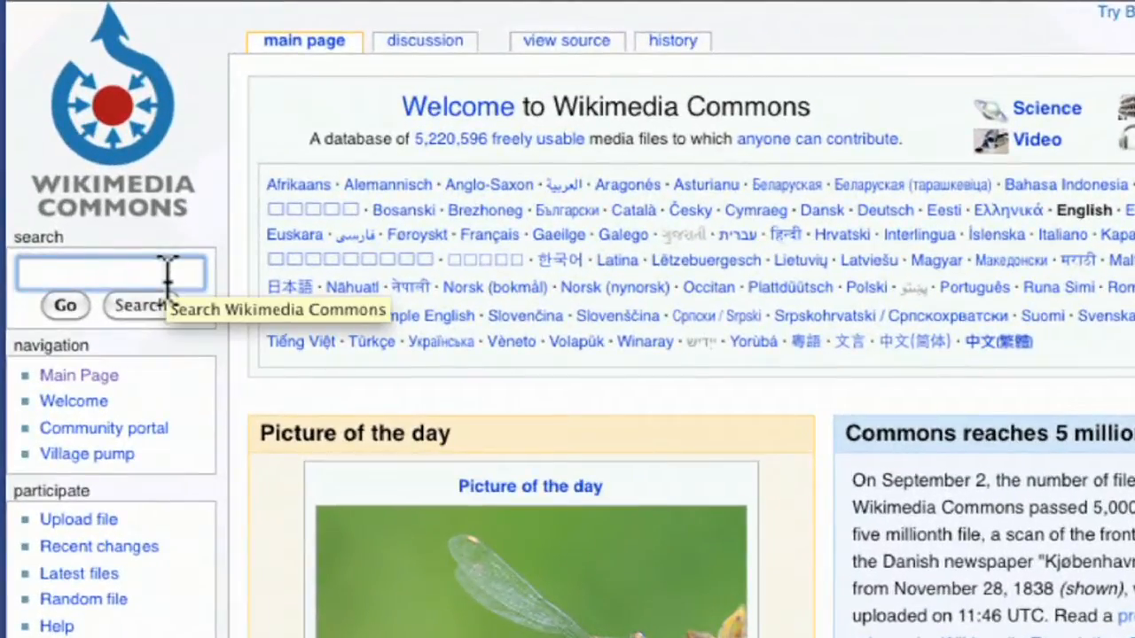
Search Wikimedia Commons for 'mars' and browse the Mars gallery sections.
{"action": "type", "text": "mars"}
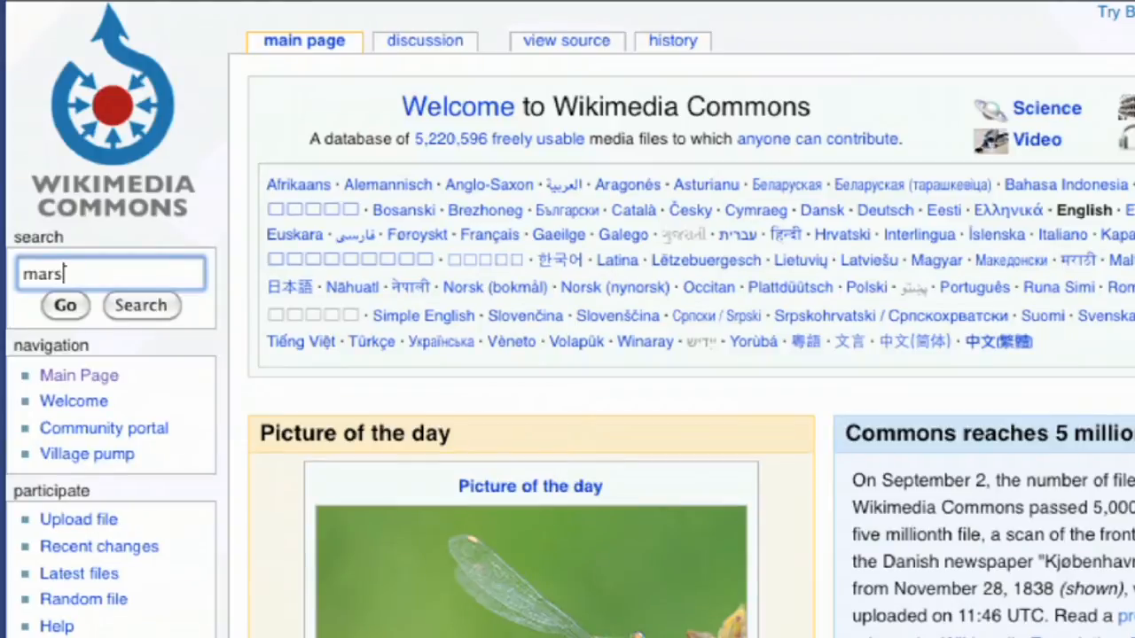
{"action": "left_click", "coordinate": [63, 305]}
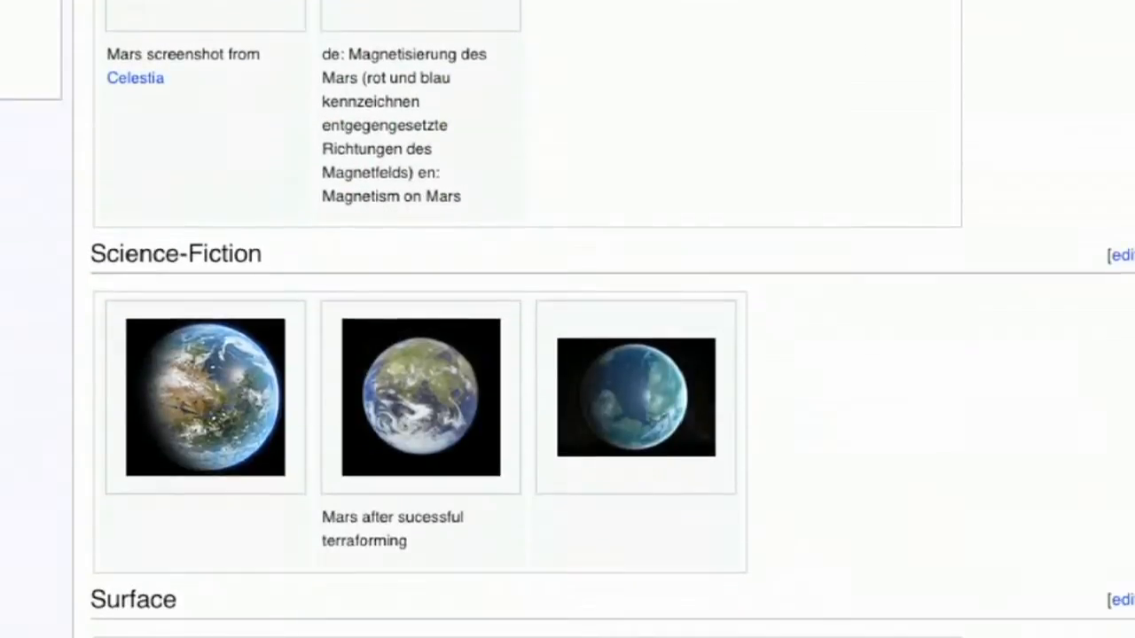
{"action": "scroll", "scroll_direction": "down", "scroll_amount": 3}
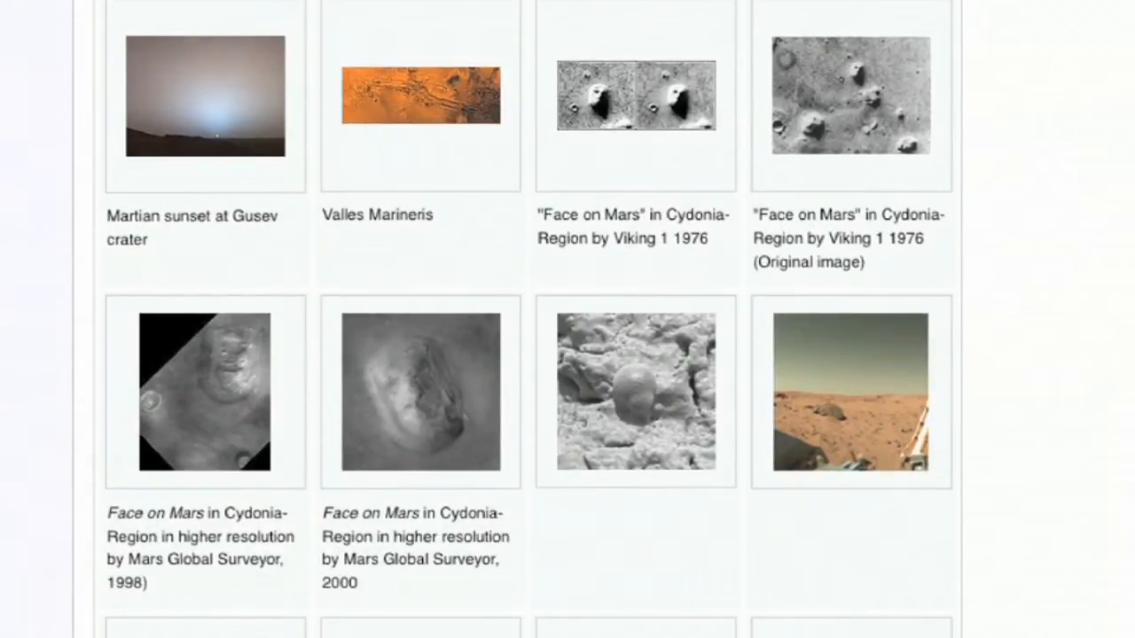
{"action": "scroll", "scroll_direction": "down", "scroll_amount": 3}
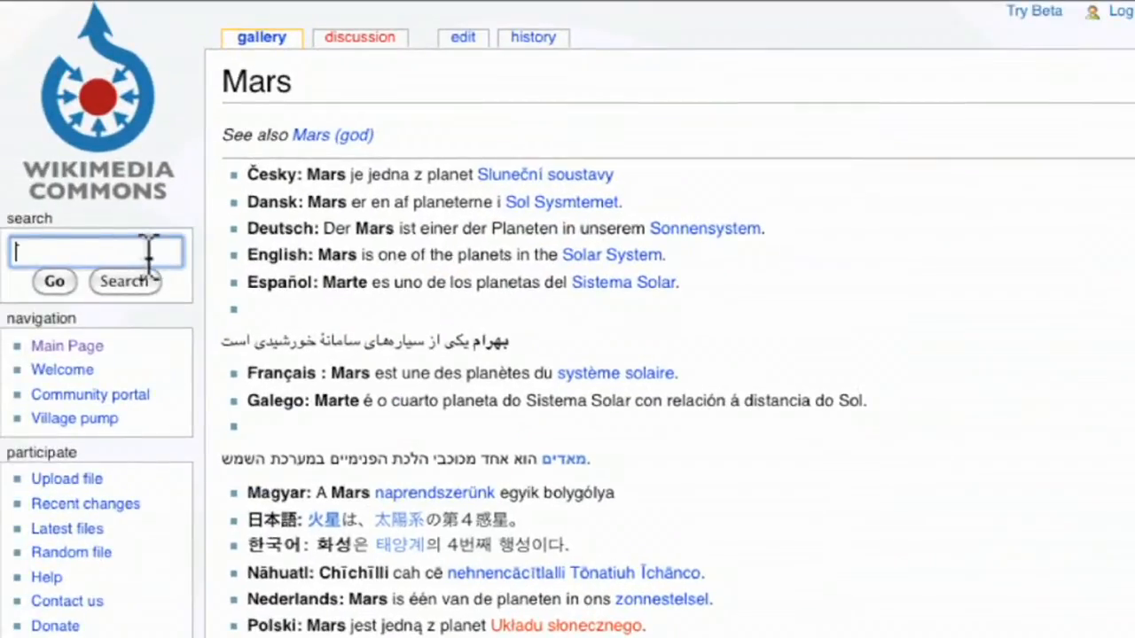
Search Commons for 'apollo moon' and scroll through the mission photo results.
{"action": "type", "text": "app"}
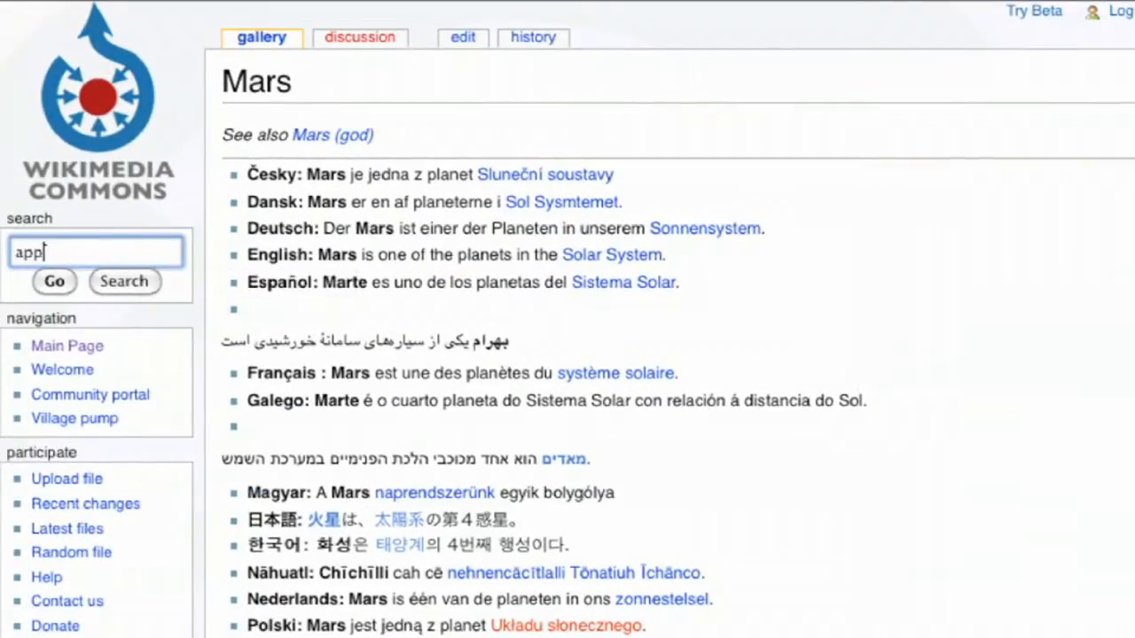
{"action": "type", "text": "olo"}
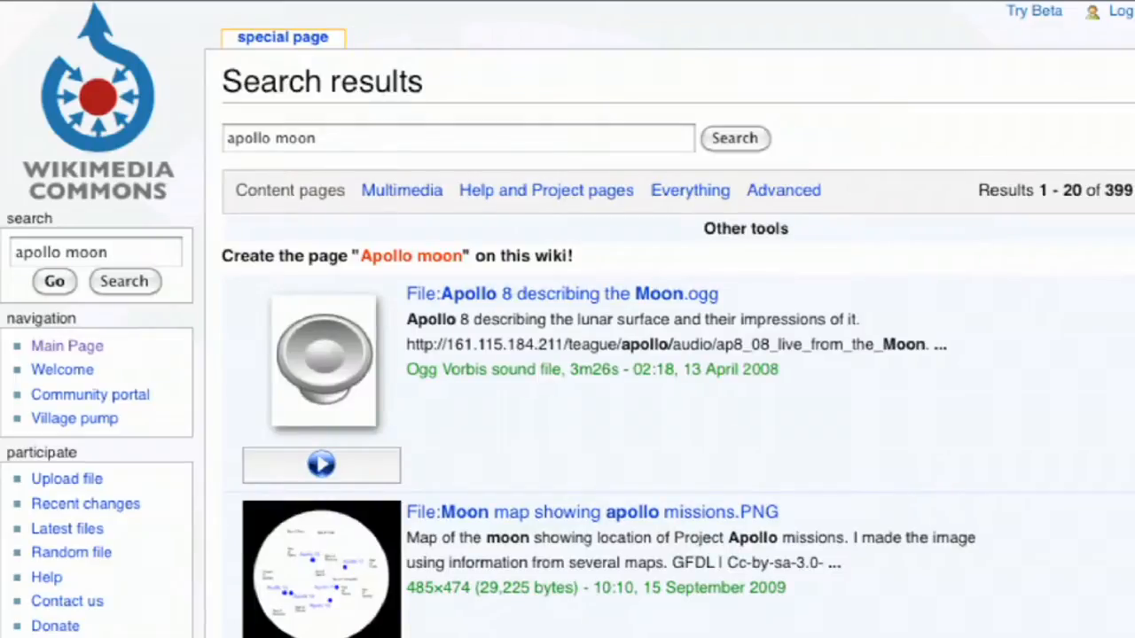
{"action": "scroll", "scroll_direction": "down", "scroll_amount": 3}
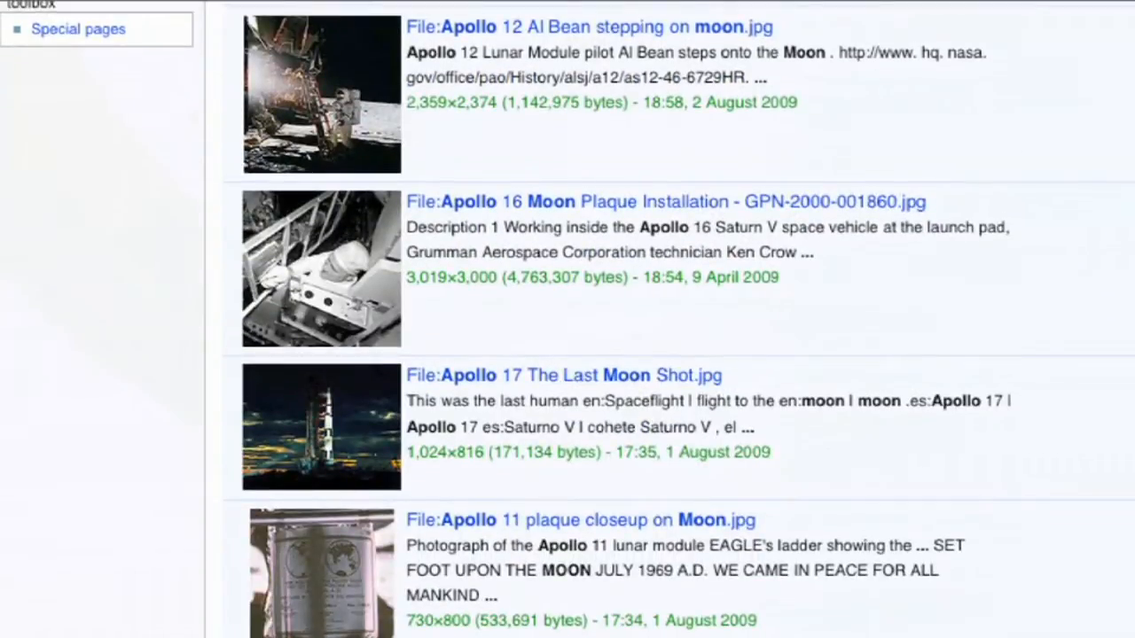
{"action": "mouse_move", "coordinate": [661, 521]}
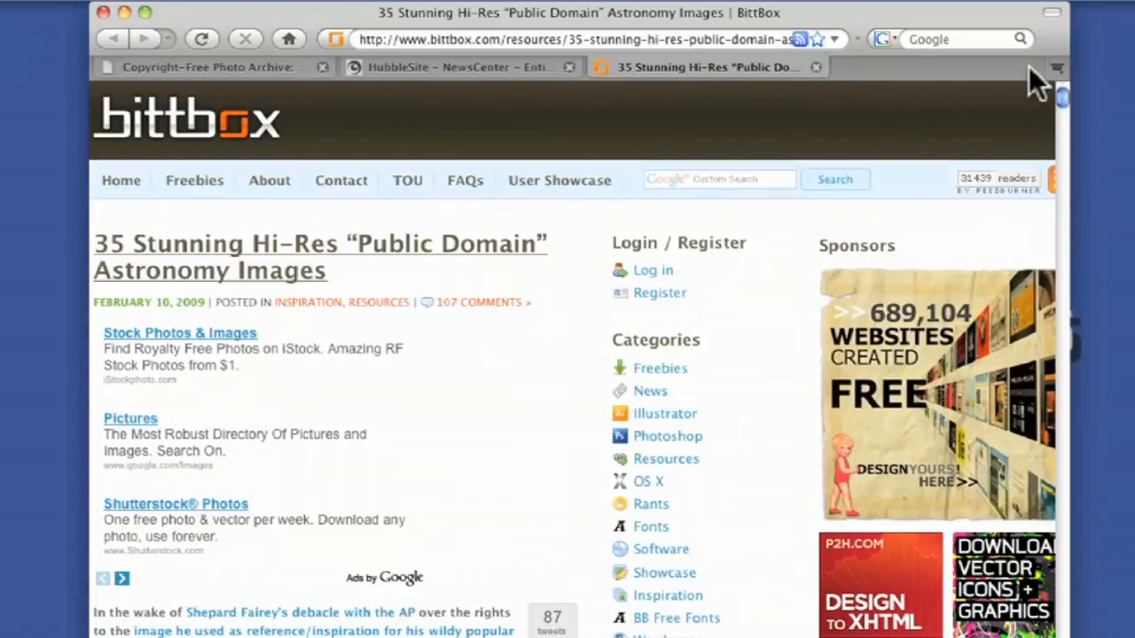
Scroll through the BittBox astronomy article's Earth images, then close its tab.
{"action": "scroll", "scroll_direction": "down", "scroll_amount": 3}
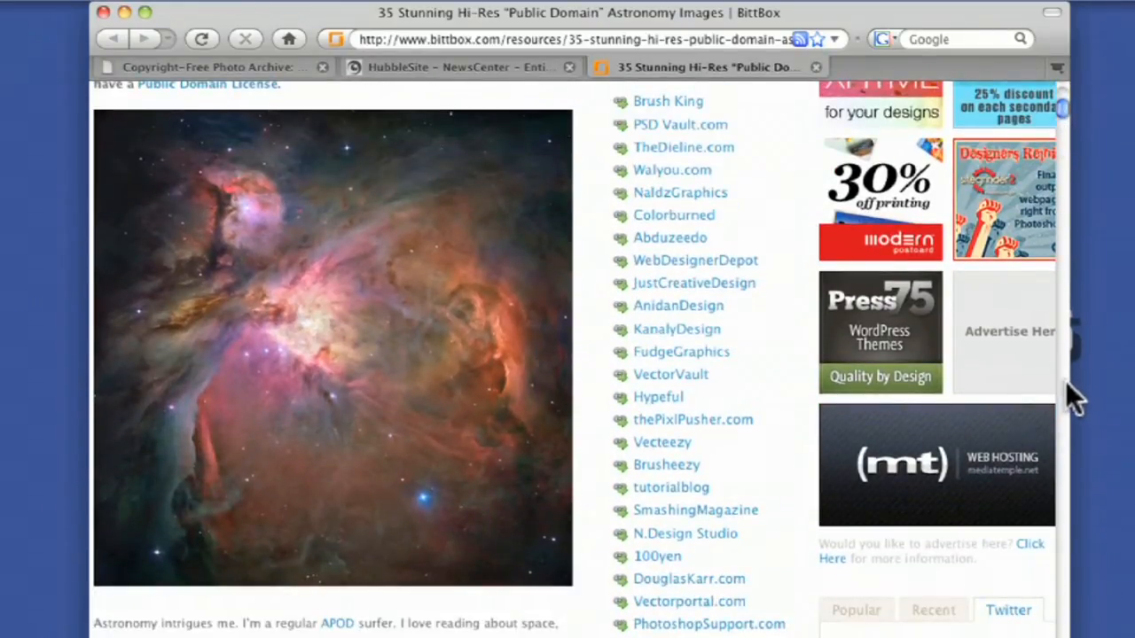
{"action": "scroll", "scroll_direction": "down", "scroll_amount": 3}
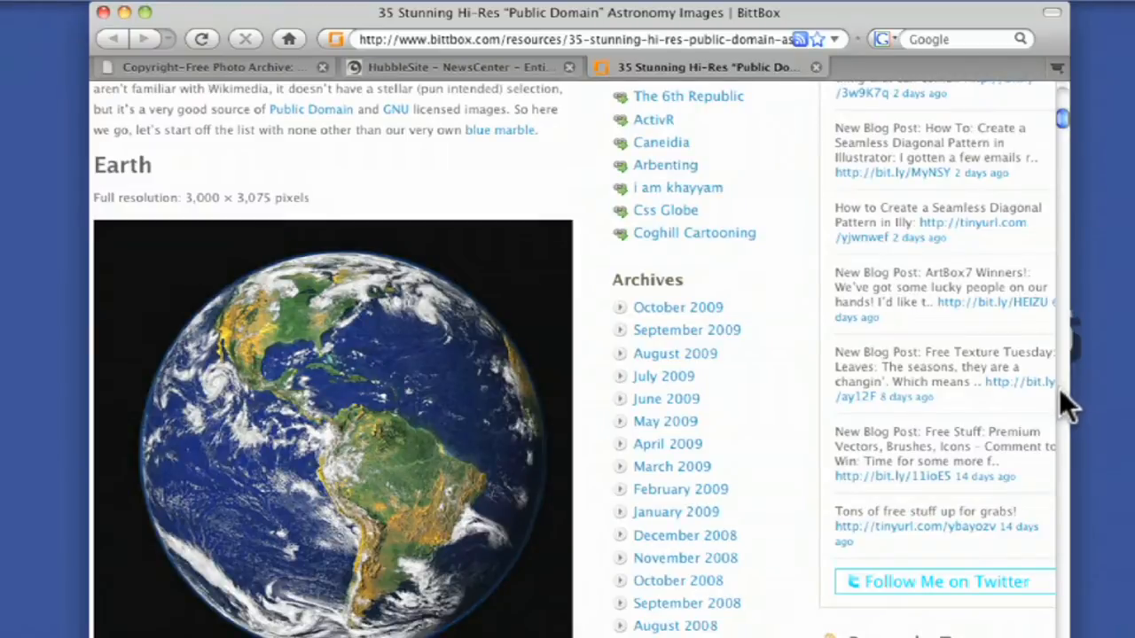
{"action": "mouse_move", "coordinate": [1073, 474]}
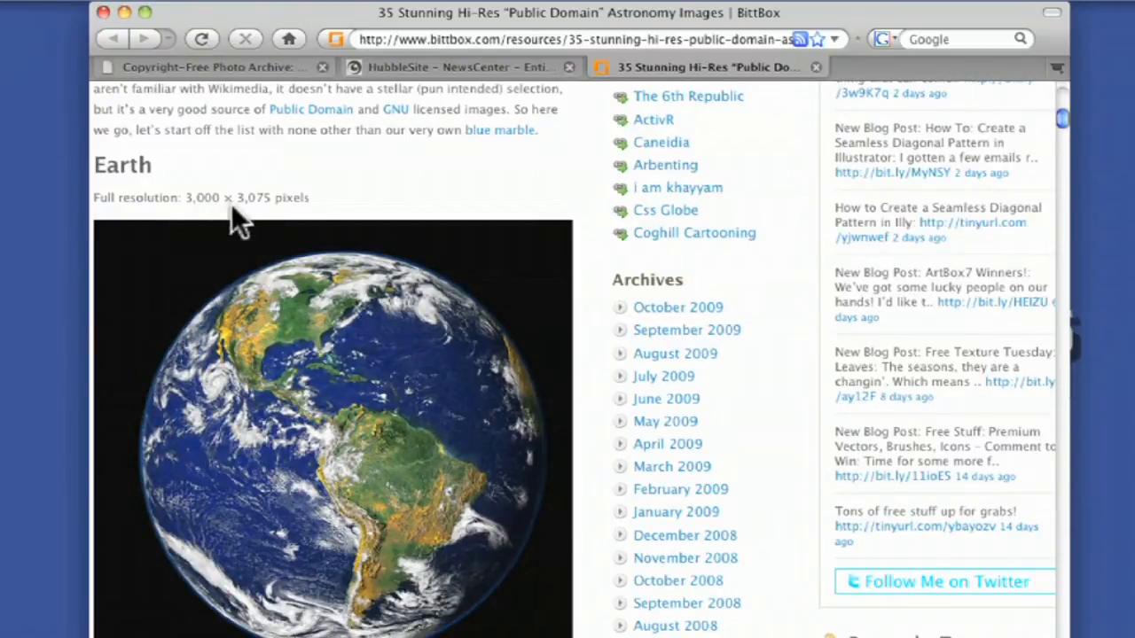
{"action": "mouse_move", "coordinate": [310, 328]}
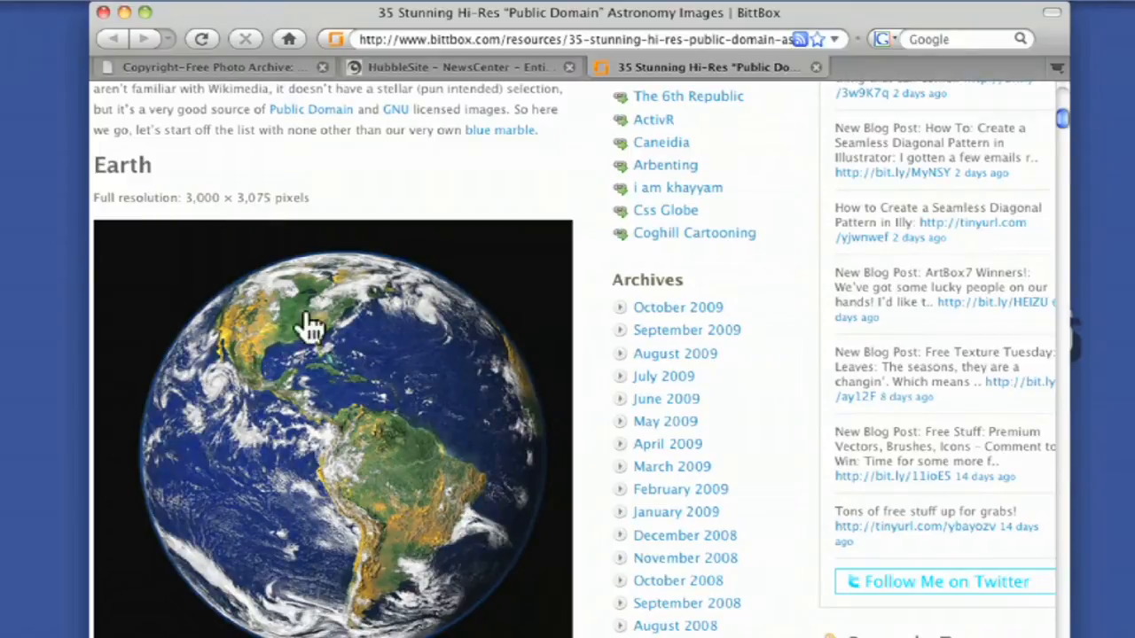
{"action": "mouse_move", "coordinate": [421, 474]}
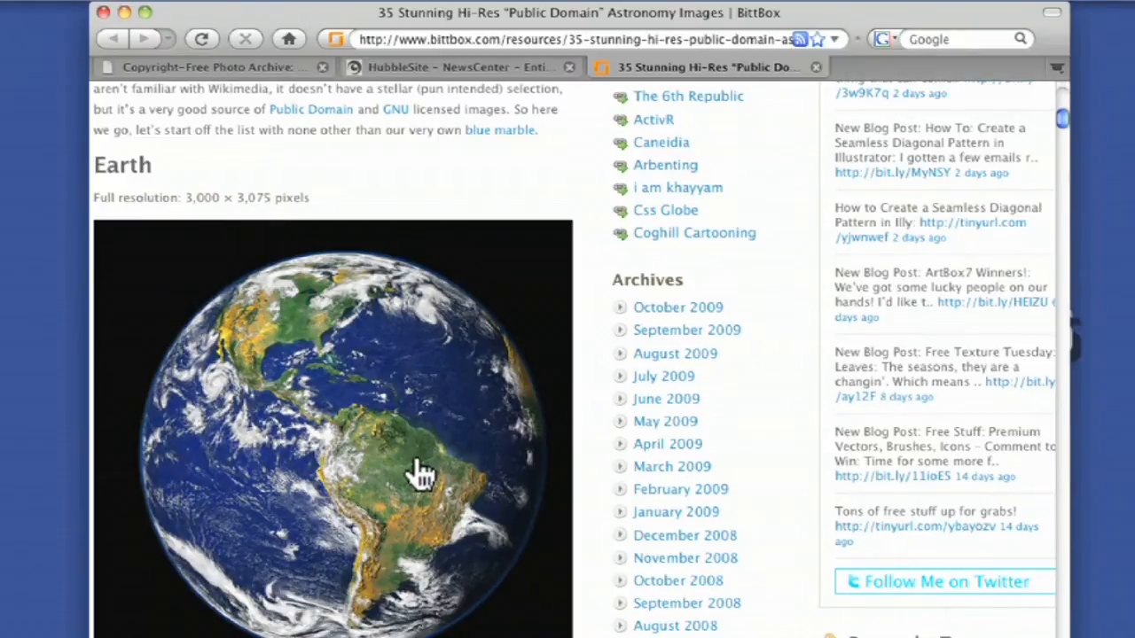
{"action": "mouse_move", "coordinate": [423, 474]}
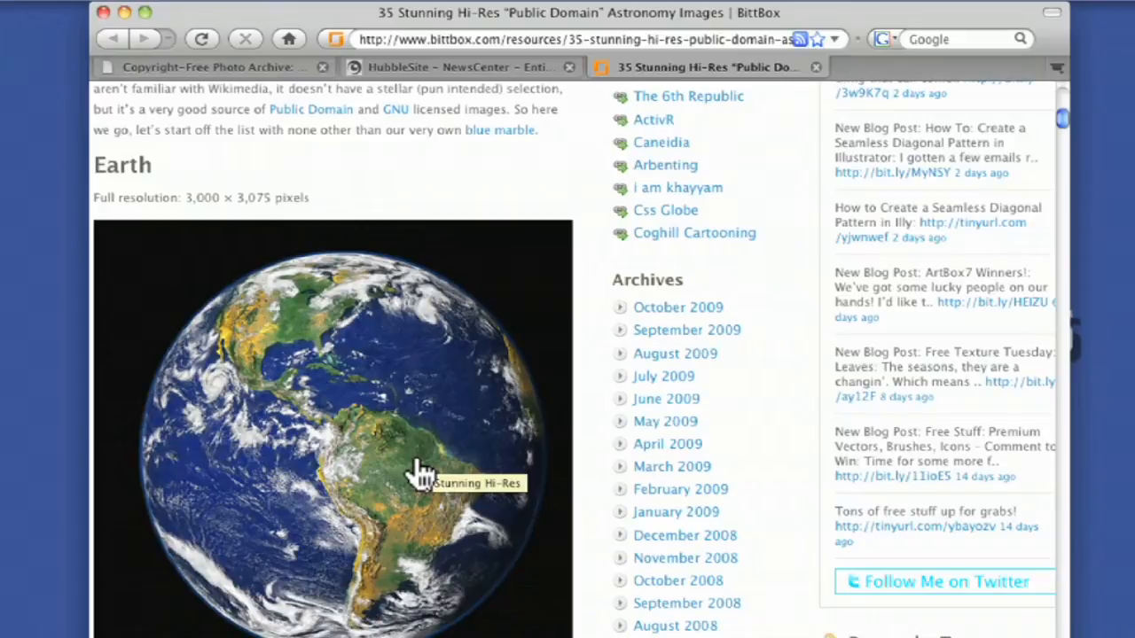
{"action": "scroll", "scroll_direction": "down", "scroll_amount": 3}
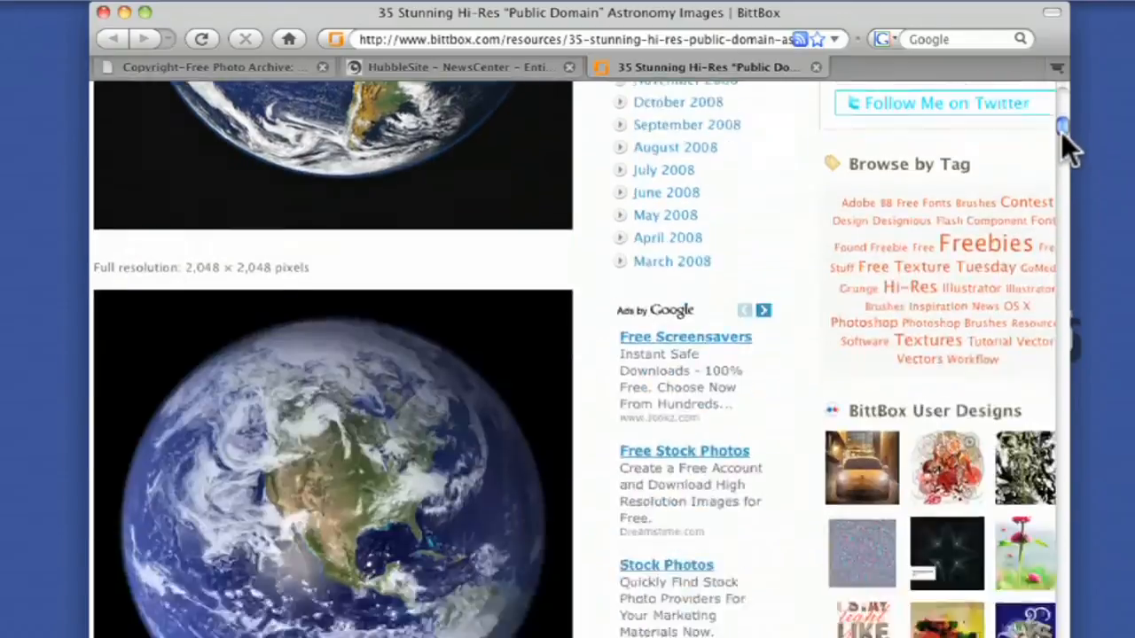
{"action": "scroll", "scroll_direction": "down", "scroll_amount": 3}
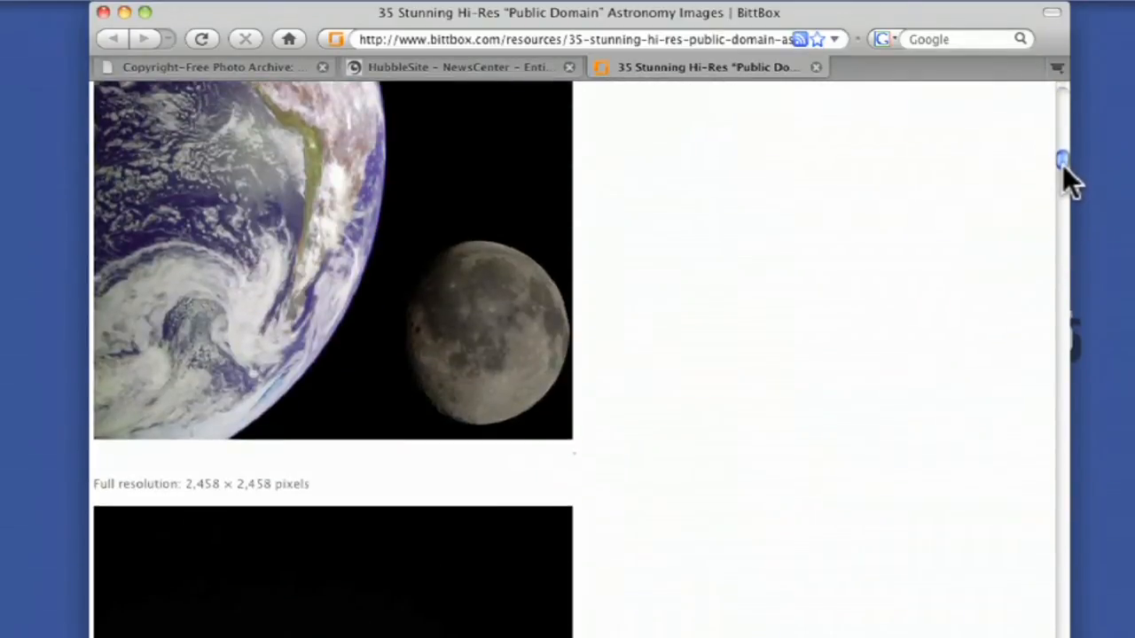
{"action": "scroll", "scroll_direction": "down", "scroll_amount": 3}
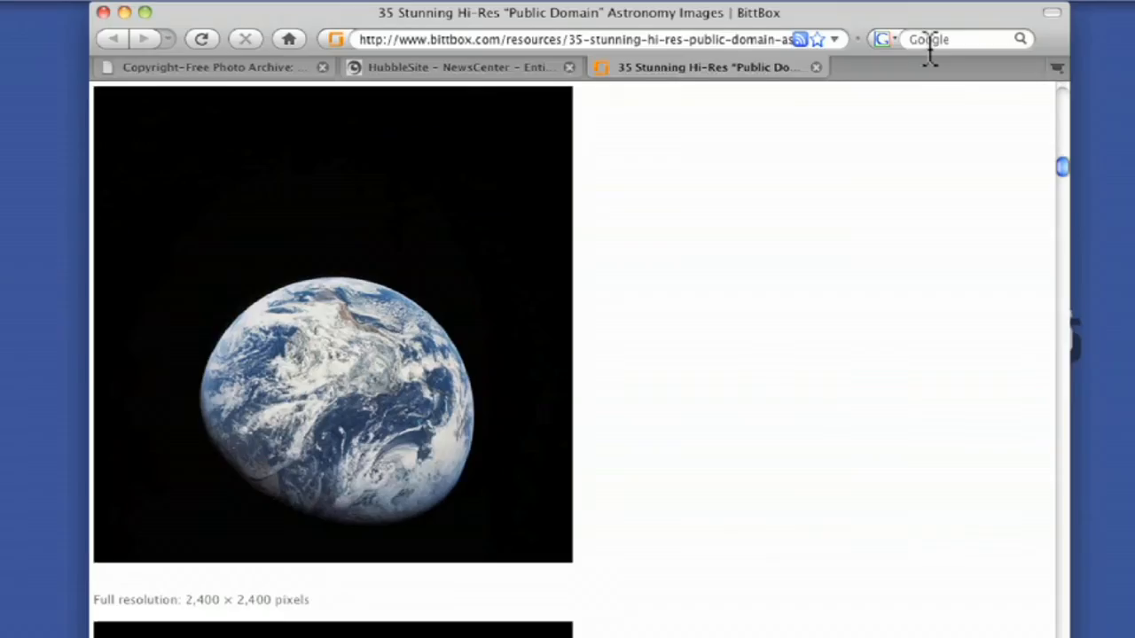
{"action": "left_click", "coordinate": [461, 67]}
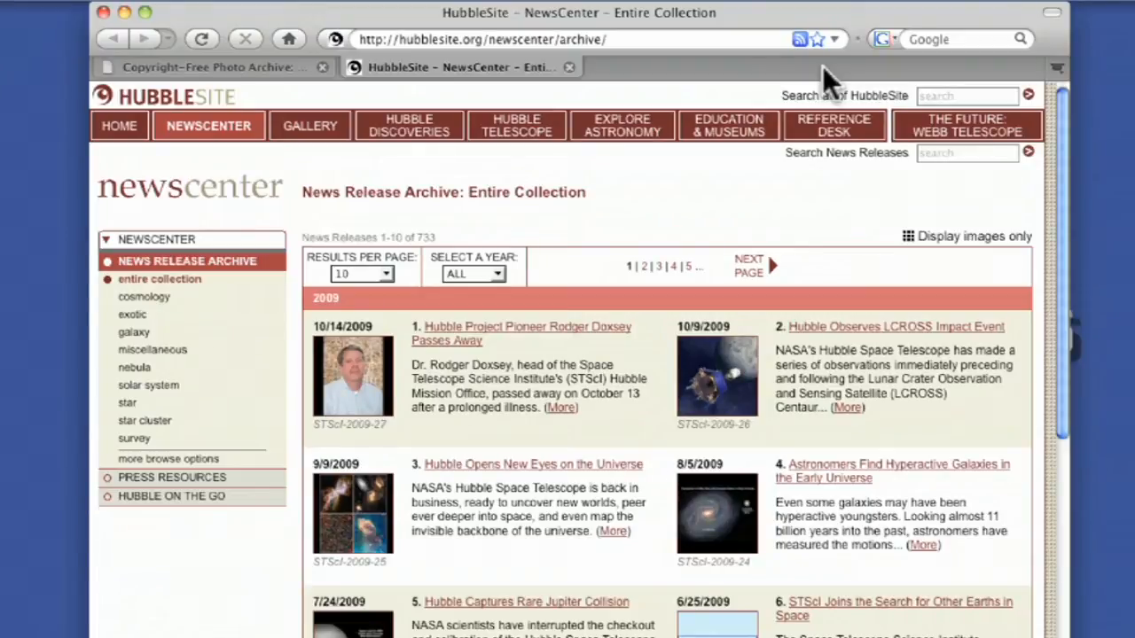
{"action": "mouse_move", "coordinate": [631, 408]}
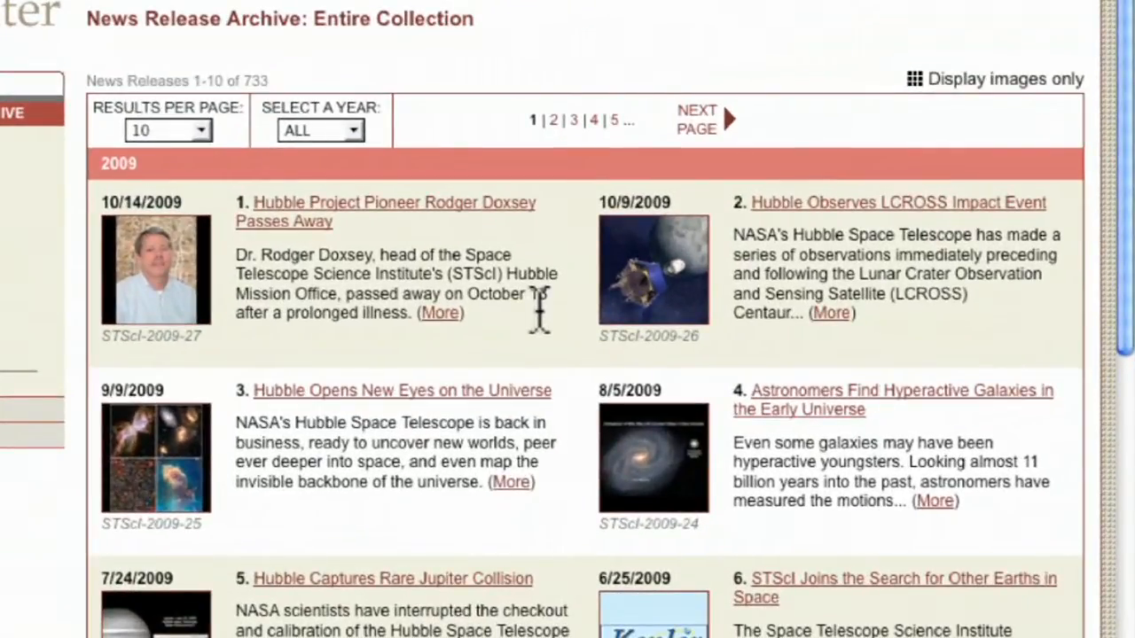
Open the 'Astronomers Find Hyperactive Galaxies in the Early Universe' release from the archive list.
{"action": "scroll", "scroll_direction": "down", "scroll_amount": 3}
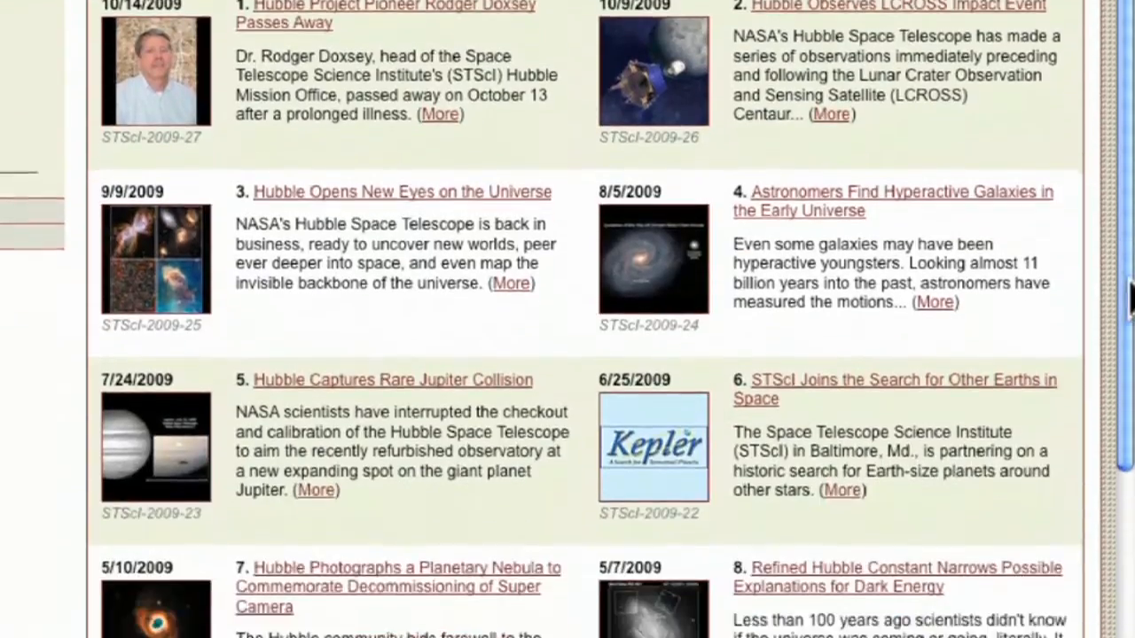
{"action": "scroll", "scroll_direction": "down", "scroll_amount": 3}
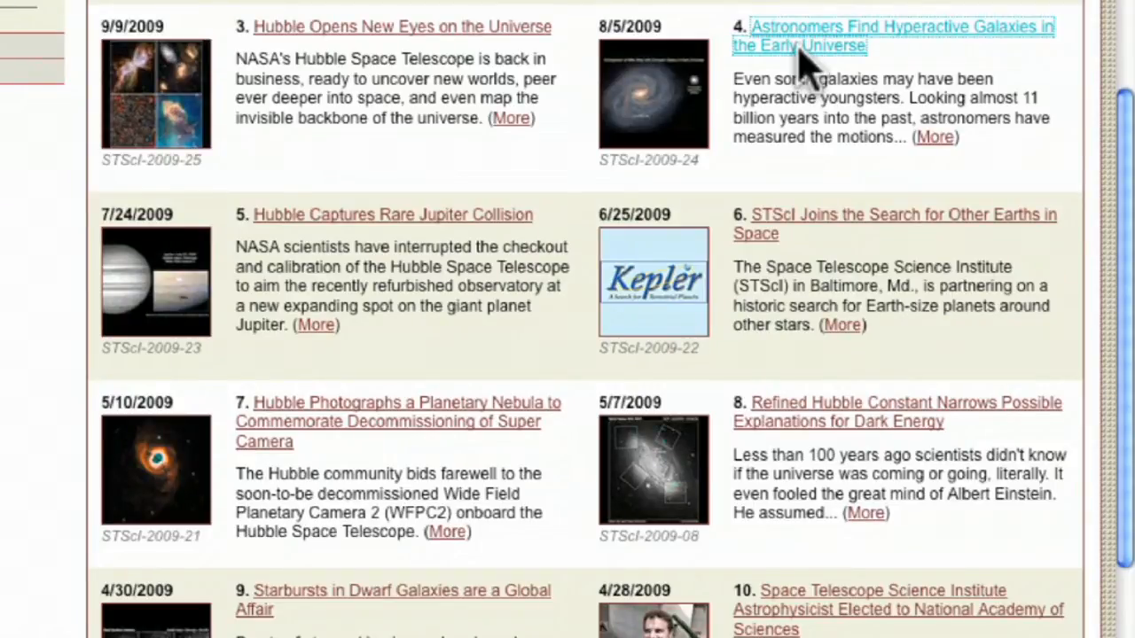
{"action": "left_click", "coordinate": [892, 36]}
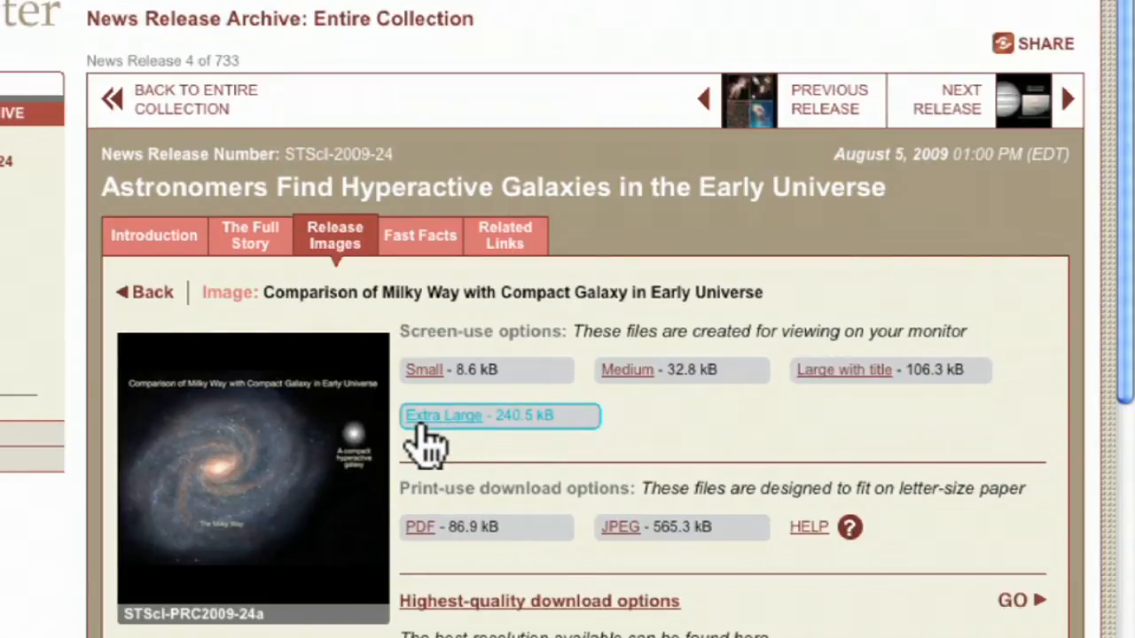
{"action": "mouse_move", "coordinate": [660, 527]}
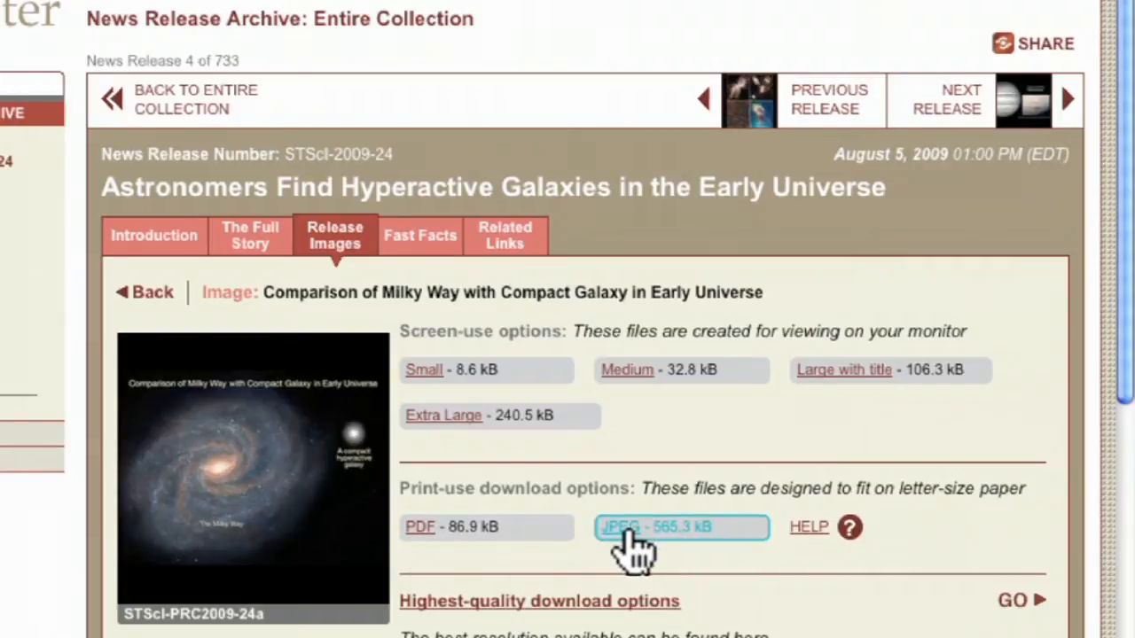
Open the print-use JPEG of the Milky Way versus compact galaxy image.
{"action": "left_click", "coordinate": [624, 527]}
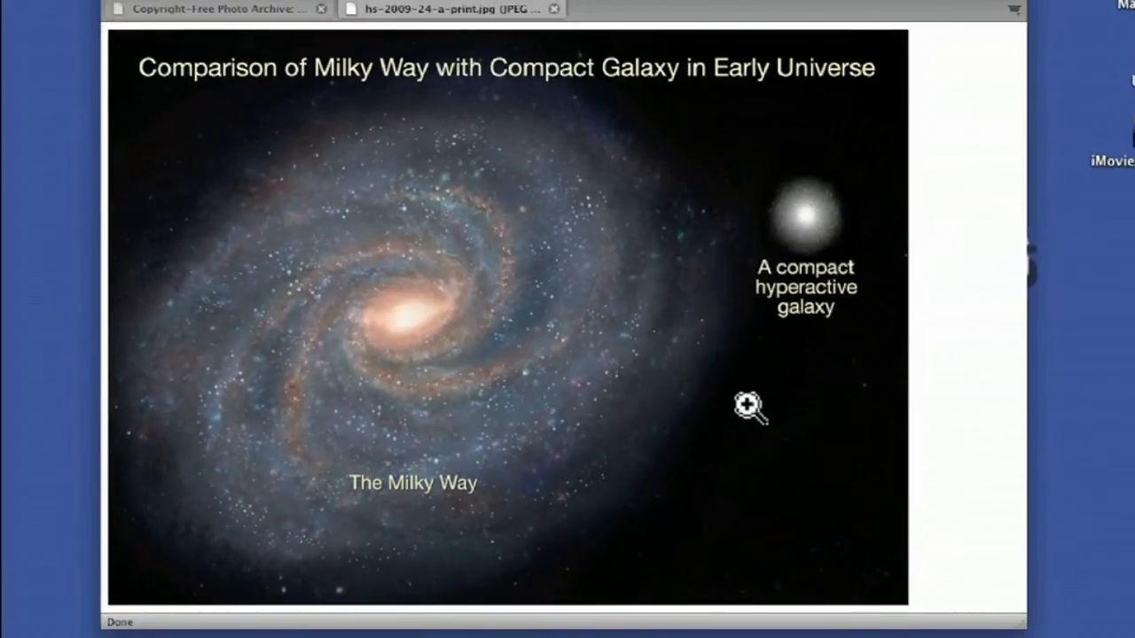
{"action": "mouse_move", "coordinate": [729, 348]}
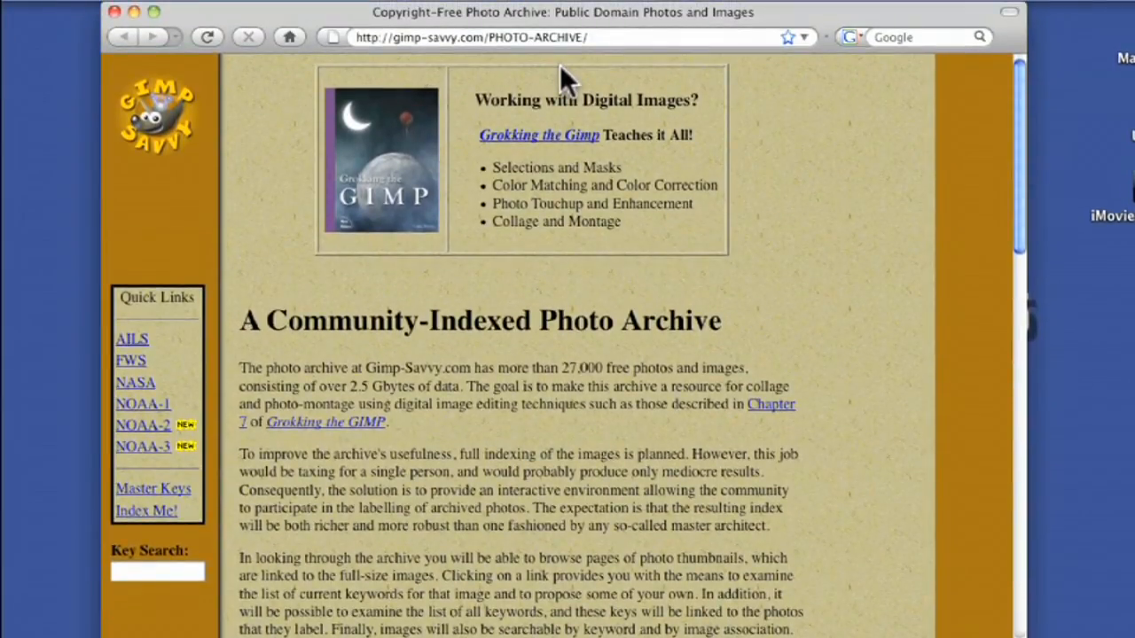
{"action": "mouse_move", "coordinate": [545, 434]}
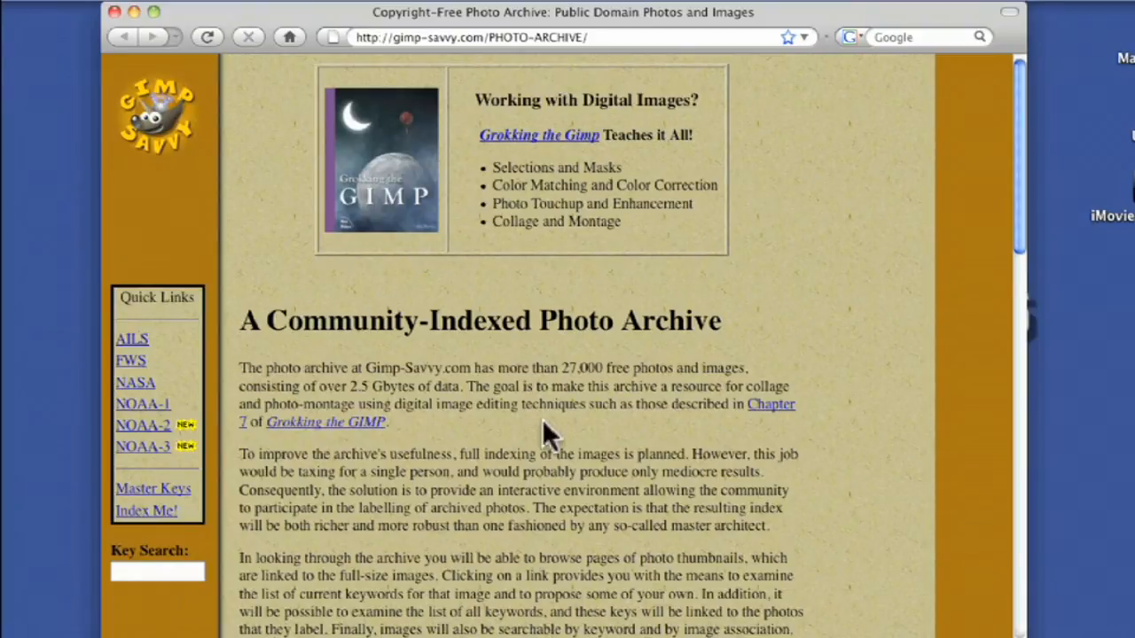
{"action": "scroll", "scroll_direction": "down", "scroll_amount": 3}
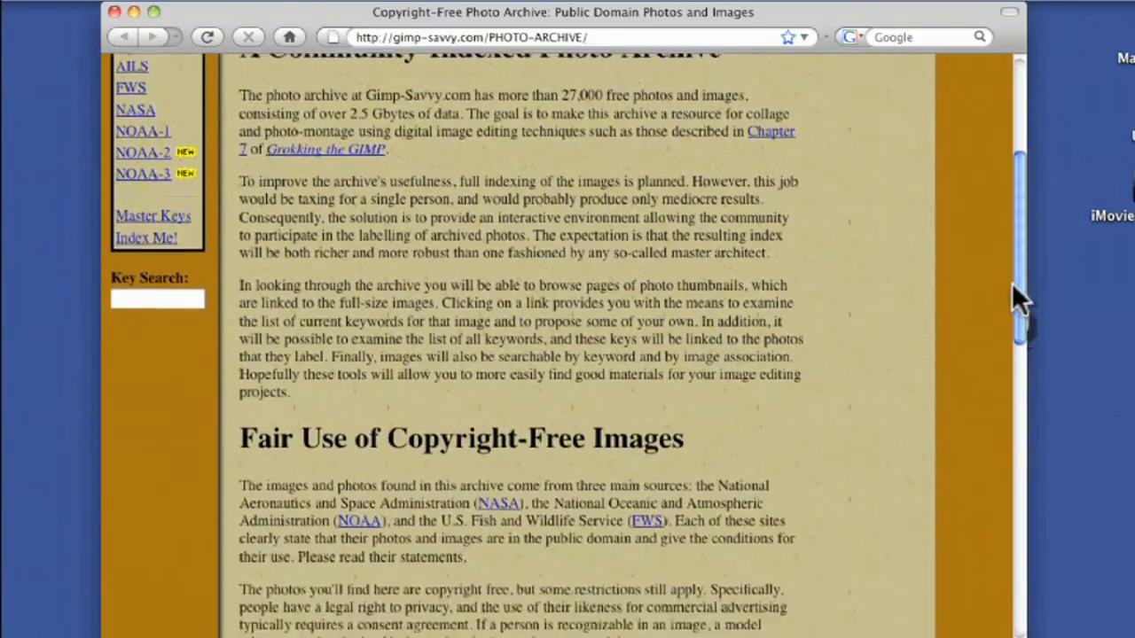
{"action": "scroll", "scroll_direction": "down", "scroll_amount": 3}
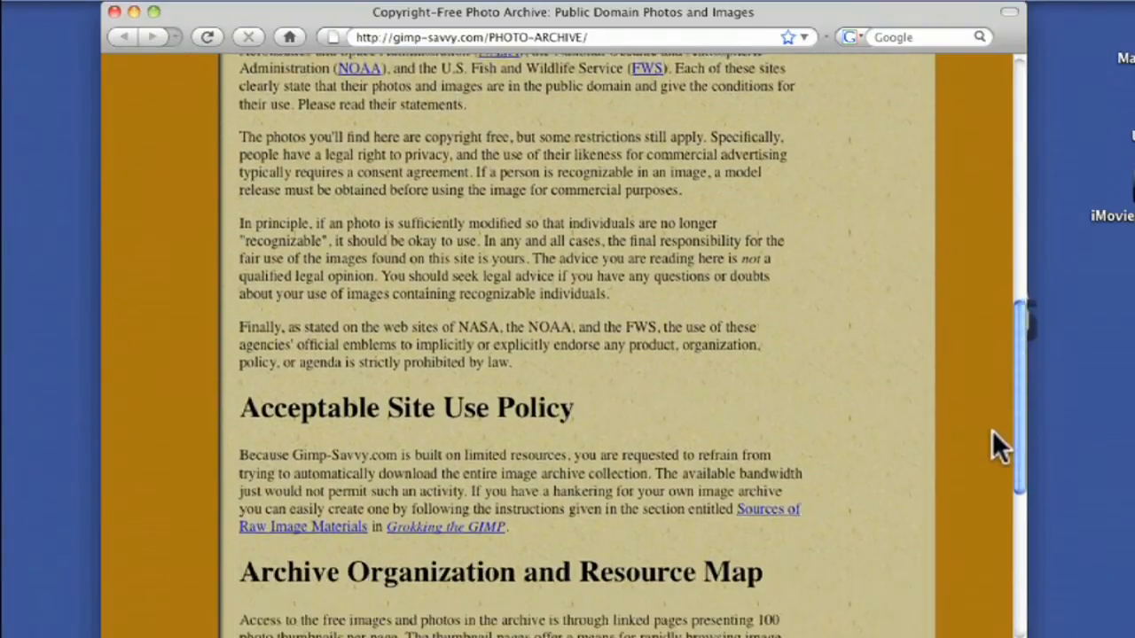
{"action": "scroll", "scroll_direction": "down", "scroll_amount": 3}
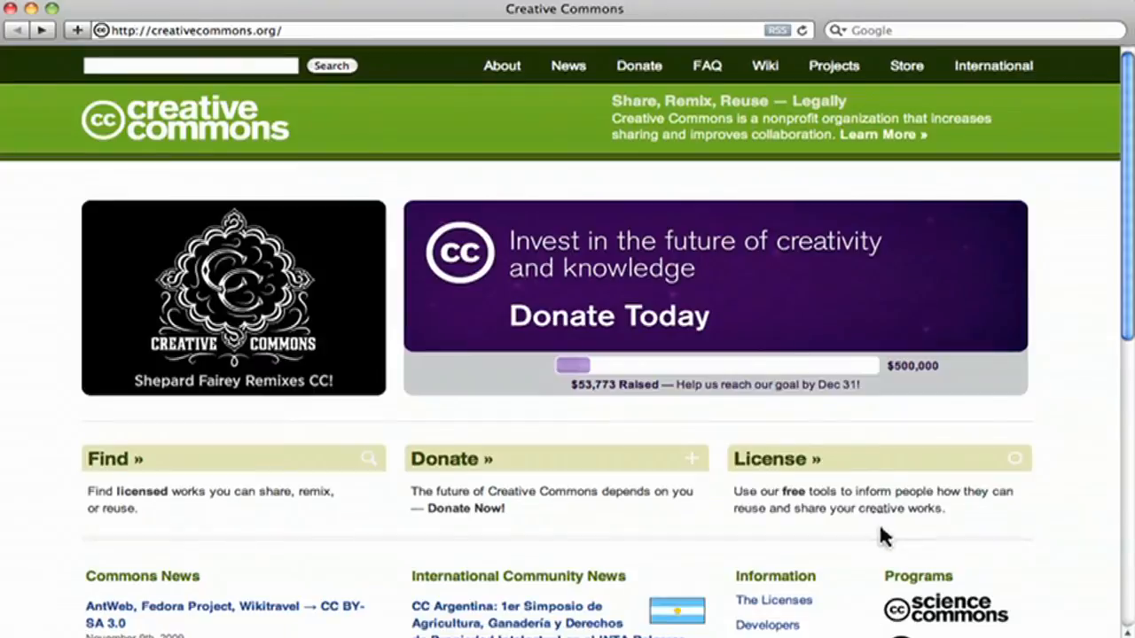
Go to Creative Commons' License Your Work form and scroll its licence questions.
{"action": "left_click", "coordinate": [776, 458]}
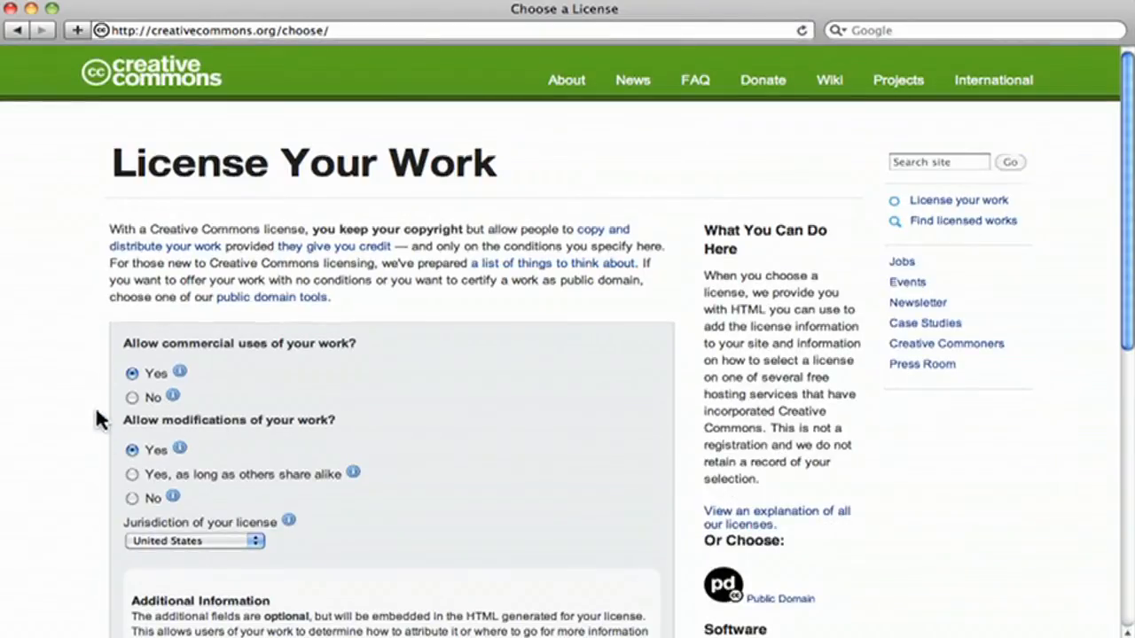
{"action": "scroll", "scroll_direction": "down", "scroll_amount": 3}
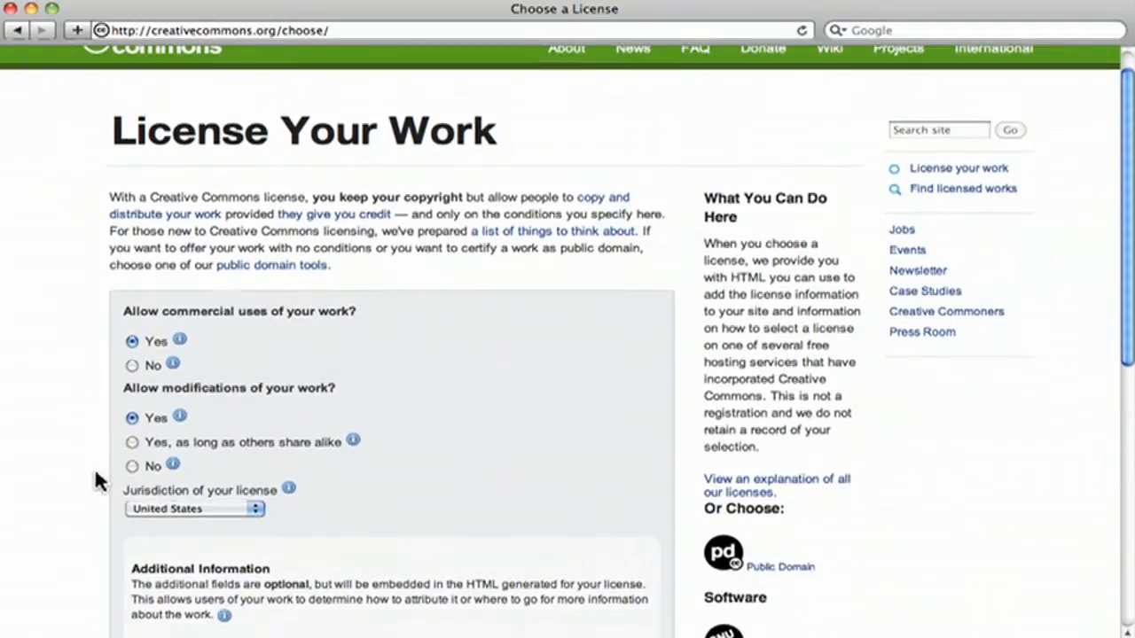